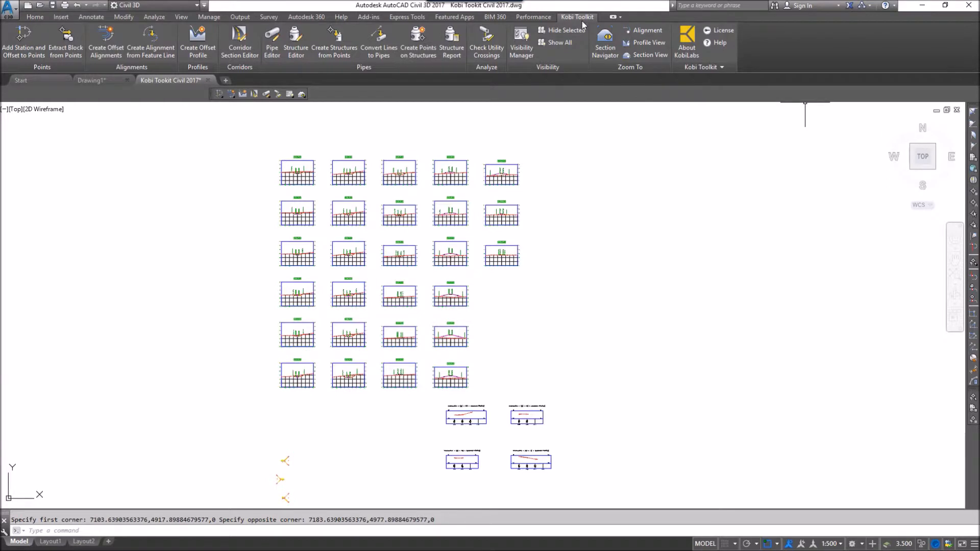
{"action": "mouse_move", "coordinate": [605, 37]}
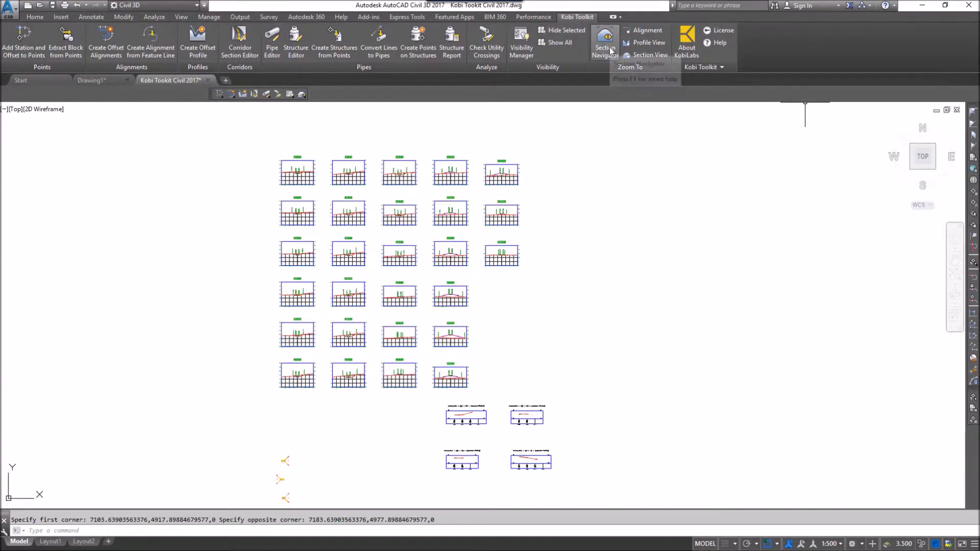
- Launch the Kobi Toolkit Section Navigator for Road C's Section View Group - 1
{"action": "left_click", "coordinate": [604, 41]}
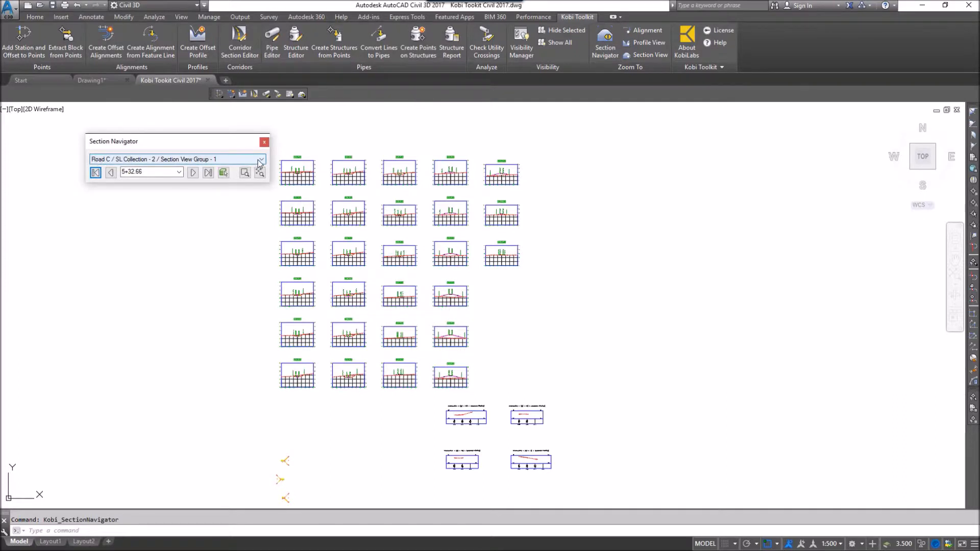
{"action": "left_click", "coordinate": [147, 172]}
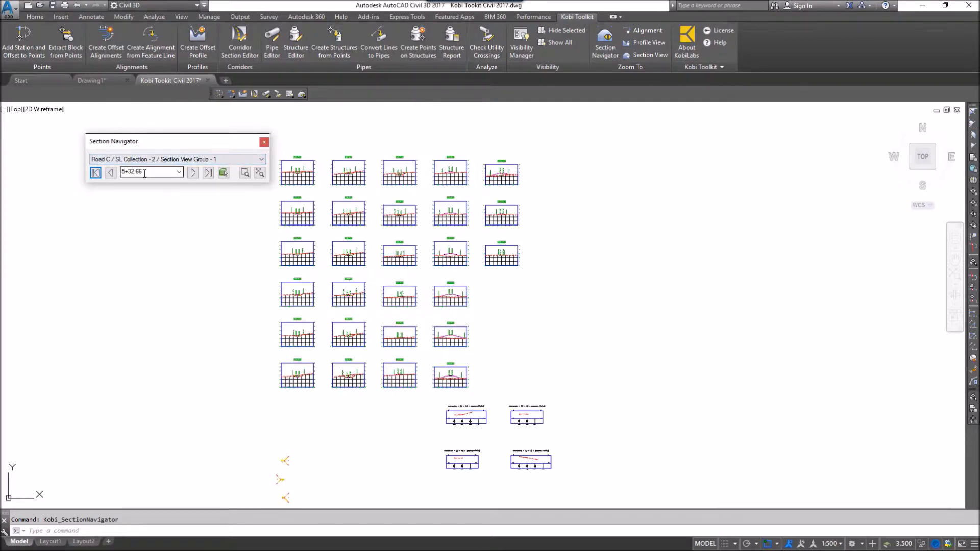
{"action": "left_click", "coordinate": [179, 172]}
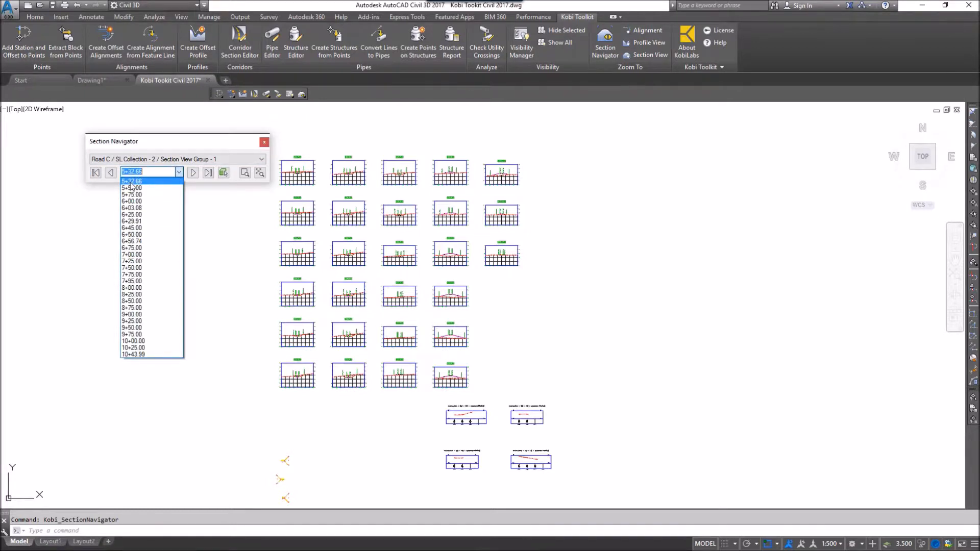
{"action": "left_click", "coordinate": [133, 181]}
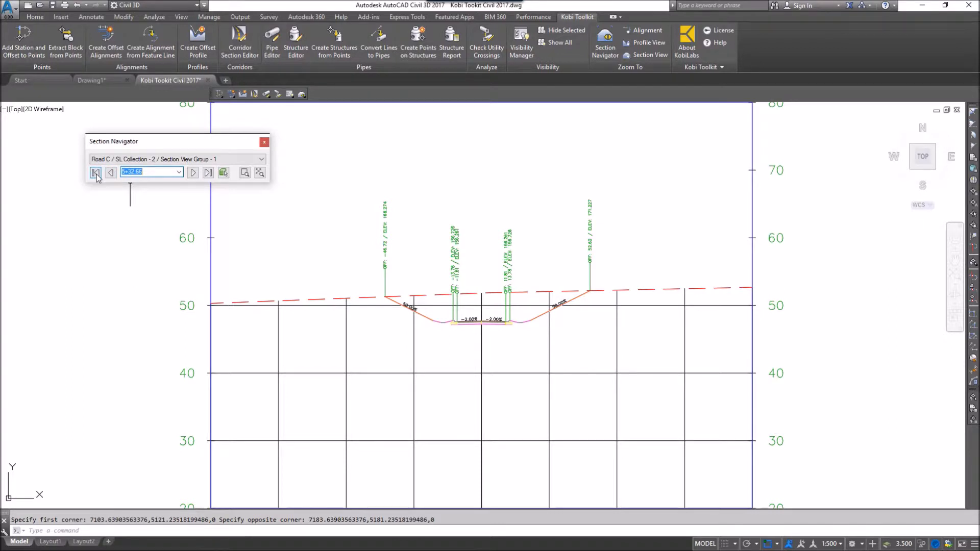
{"action": "mouse_move", "coordinate": [103, 181]}
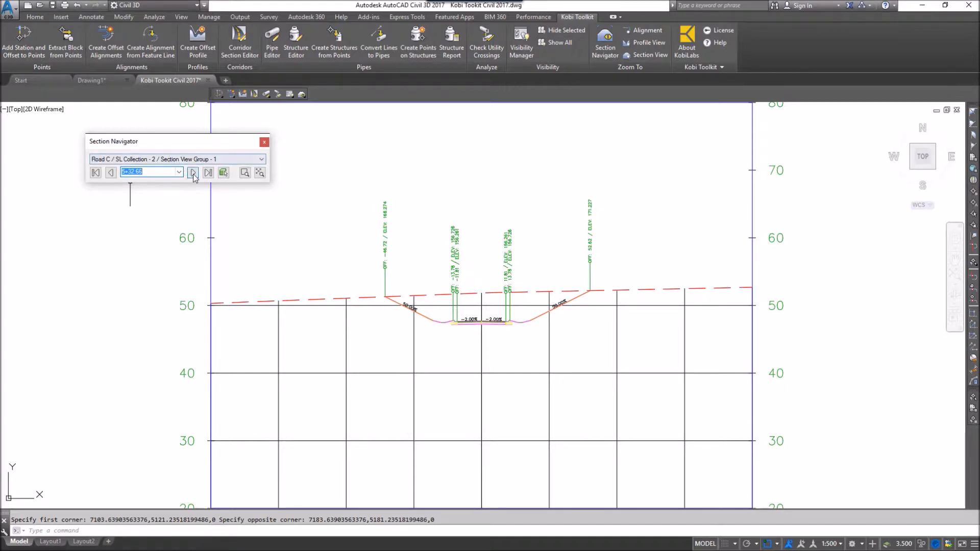
- Step through stations 5+50.00, 6+00.00 and 6+03.08, jump to the last, 10+43.99, then reopen the station list
{"action": "left_click", "coordinate": [193, 172]}
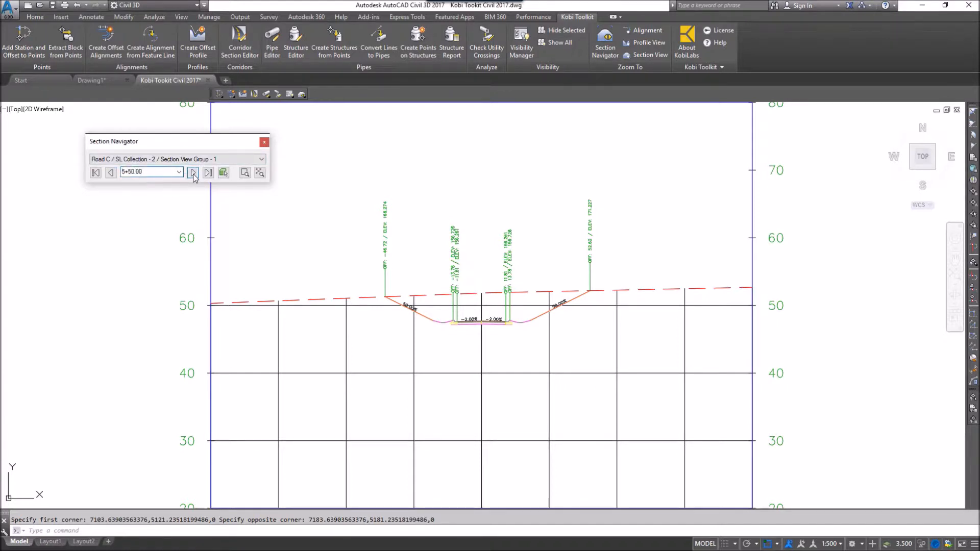
{"action": "left_click", "coordinate": [193, 173]}
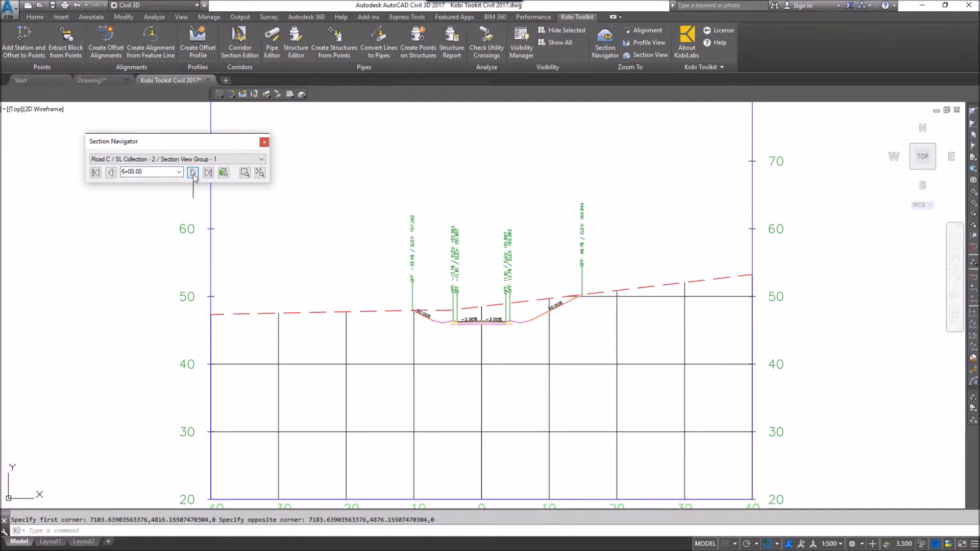
{"action": "left_click", "coordinate": [192, 172]}
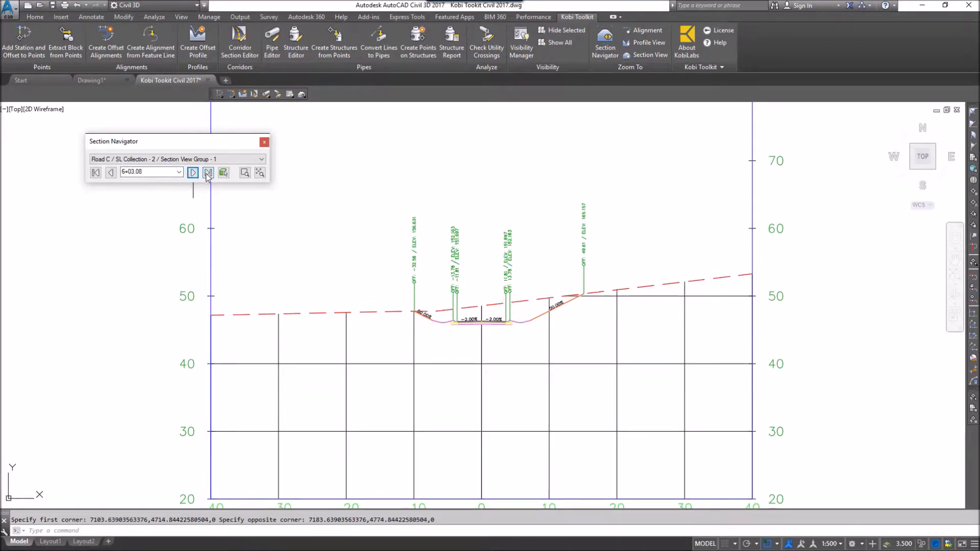
{"action": "left_click", "coordinate": [207, 172]}
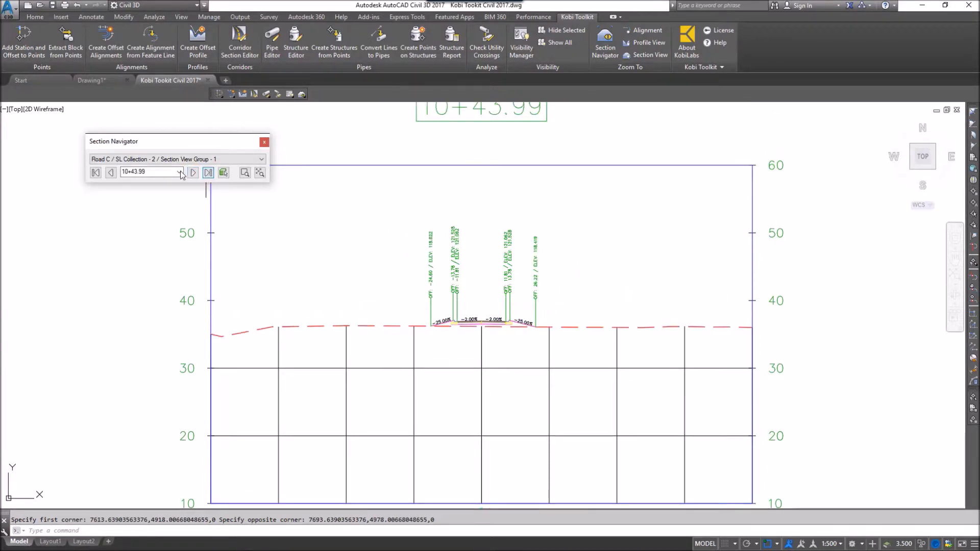
{"action": "left_click", "coordinate": [95, 173]}
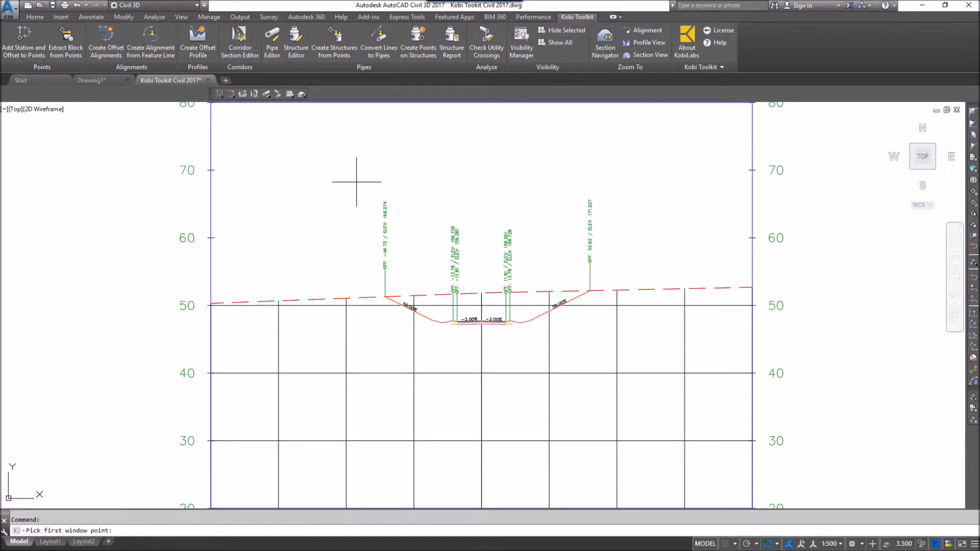
- Zoom a window around the ditch labels, then advance two stations at that zoom to 6+45.00
{"action": "left_click", "coordinate": [357, 182]}
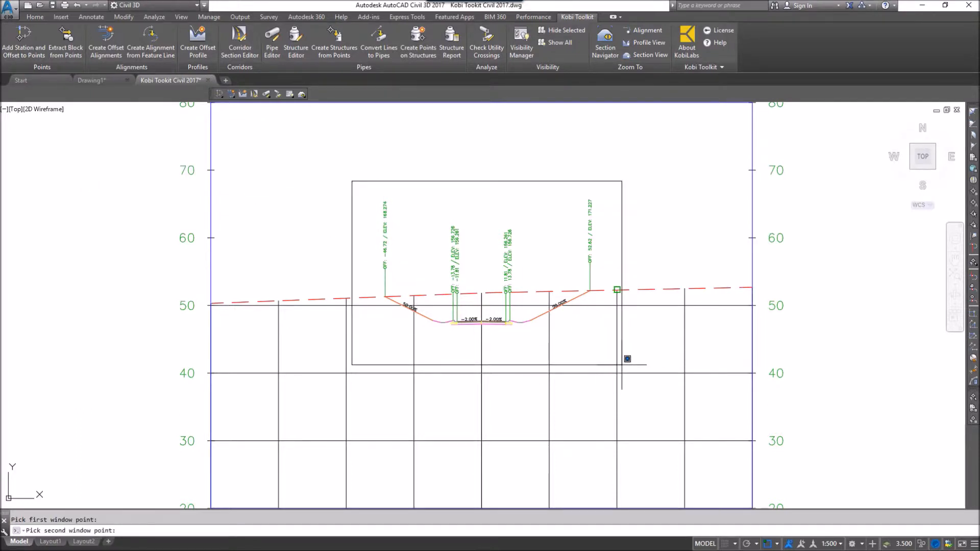
{"action": "left_click", "coordinate": [604, 42]}
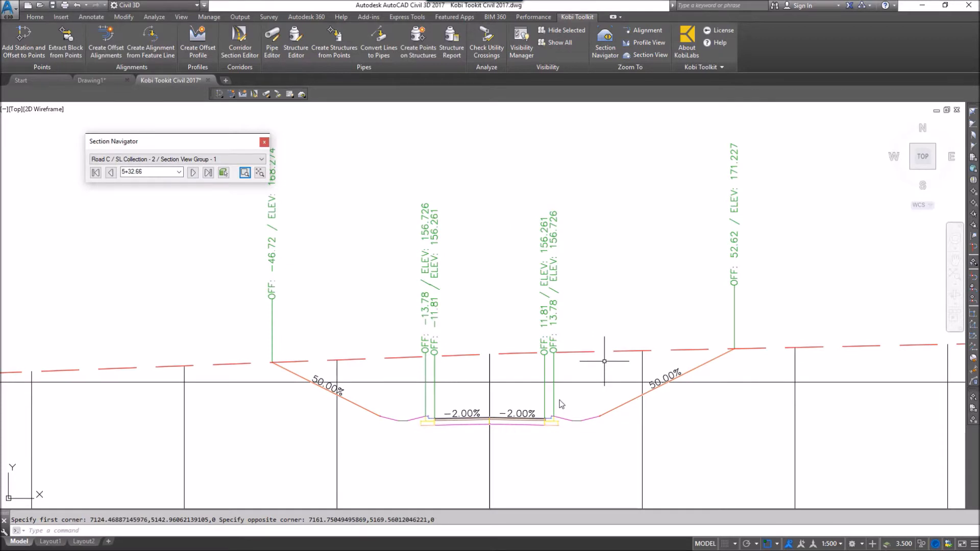
{"action": "mouse_move", "coordinate": [313, 224]}
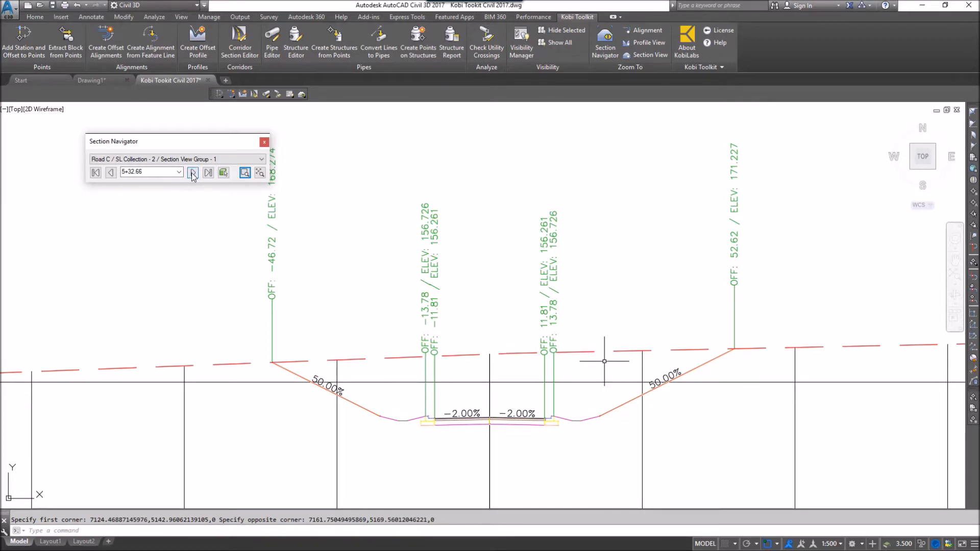
{"action": "left_click", "coordinate": [208, 172]}
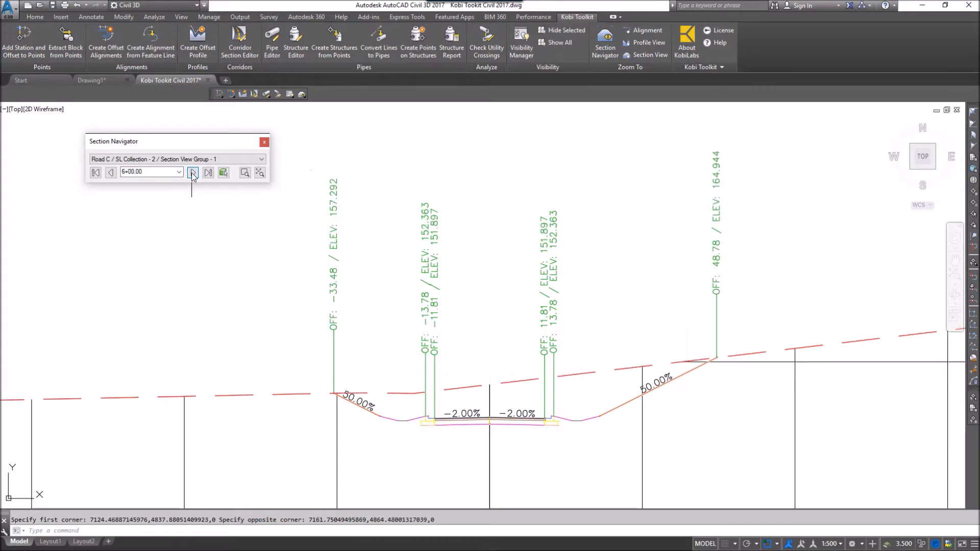
{"action": "left_click", "coordinate": [209, 173]}
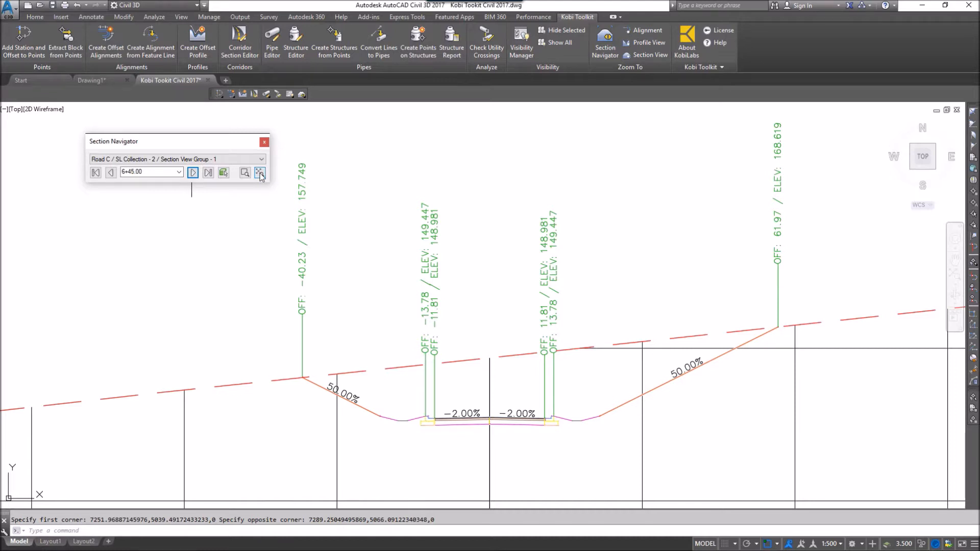
- Zoom to the full section view and advance through 7+00.00 to station 7+75.00
{"action": "left_click", "coordinate": [260, 173]}
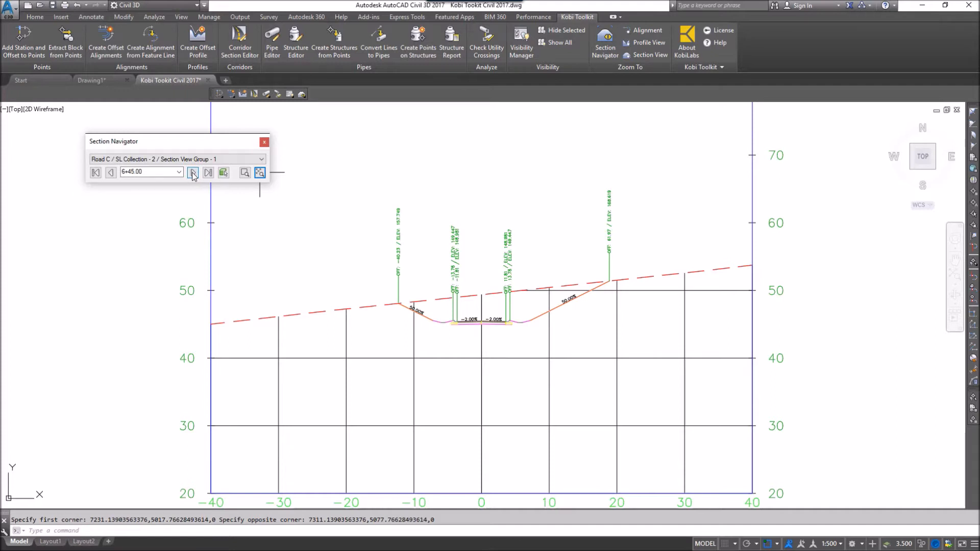
{"action": "left_click", "coordinate": [193, 172]}
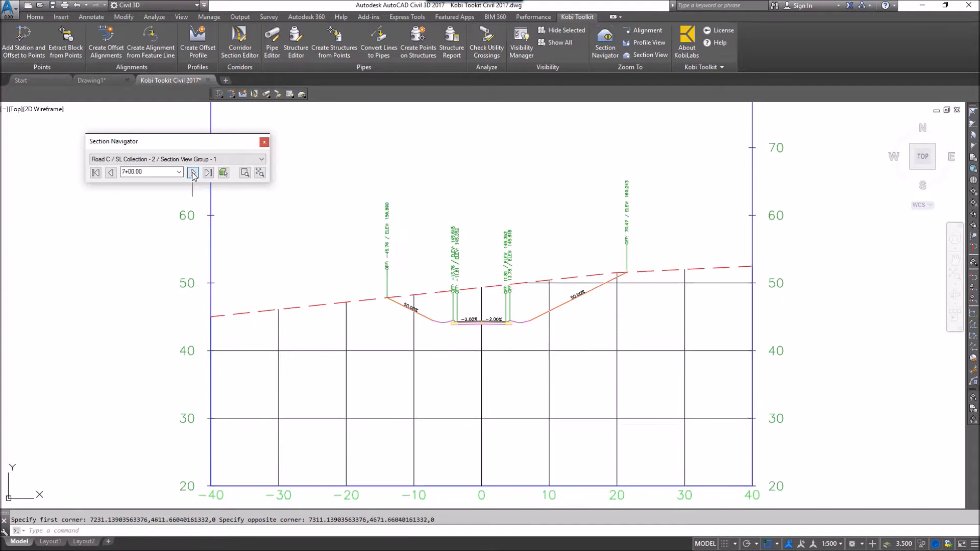
{"action": "left_click", "coordinate": [192, 173]}
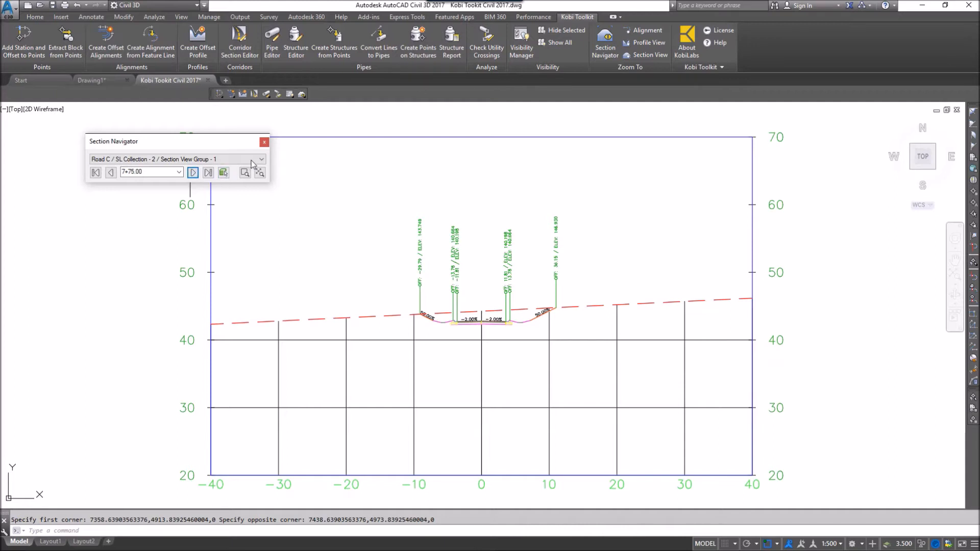
{"action": "mouse_move", "coordinate": [263, 142]}
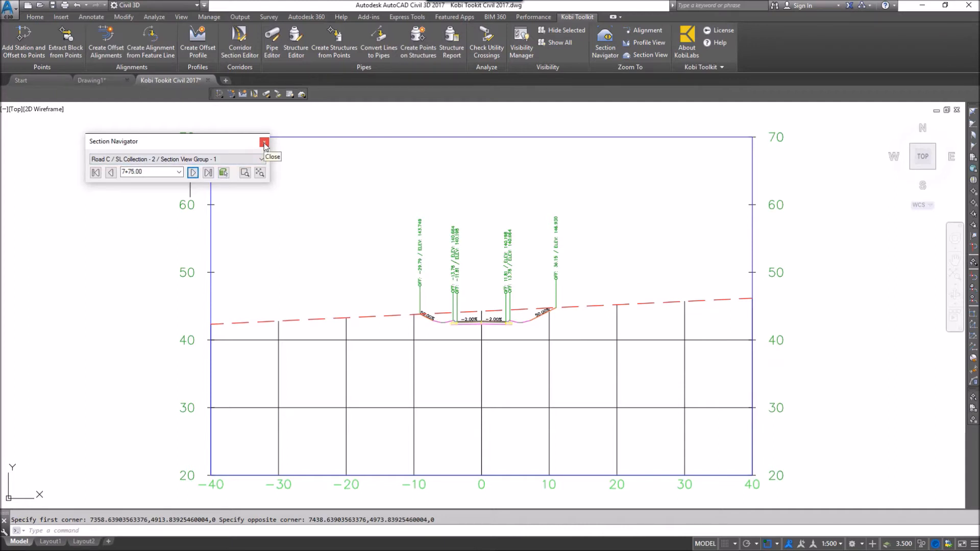
- Close the Section Navigator palette, leaving station 7+75.00 displayed
{"action": "left_click", "coordinate": [264, 143]}
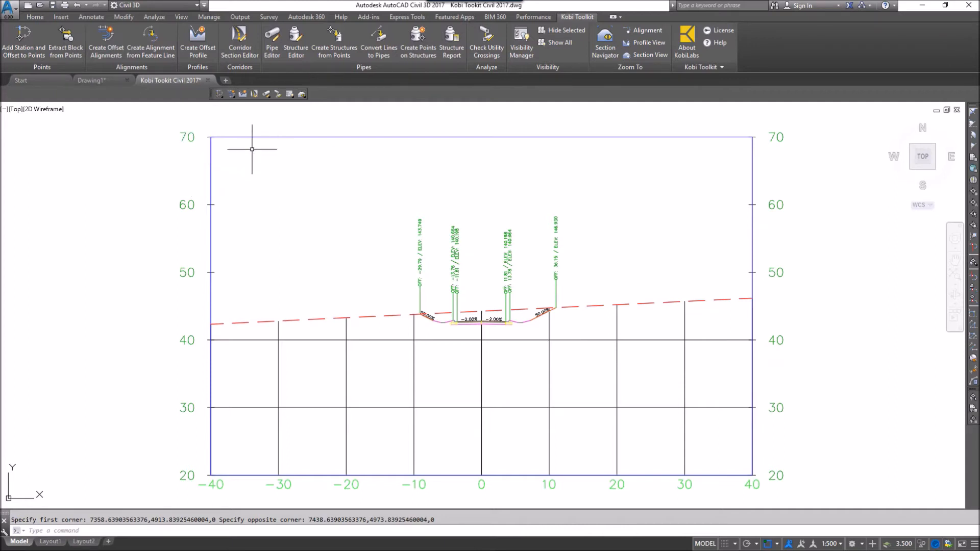
{"action": "mouse_move", "coordinate": [240, 180]}
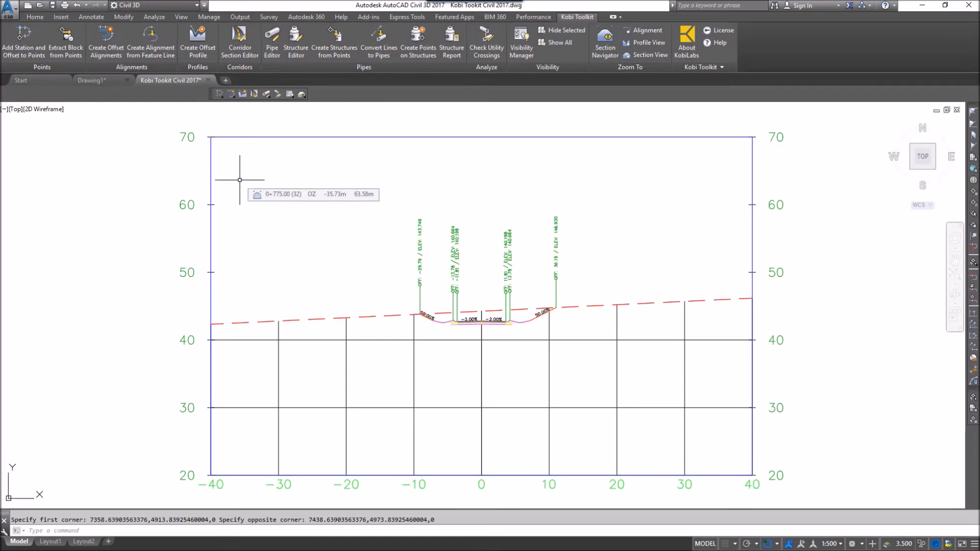